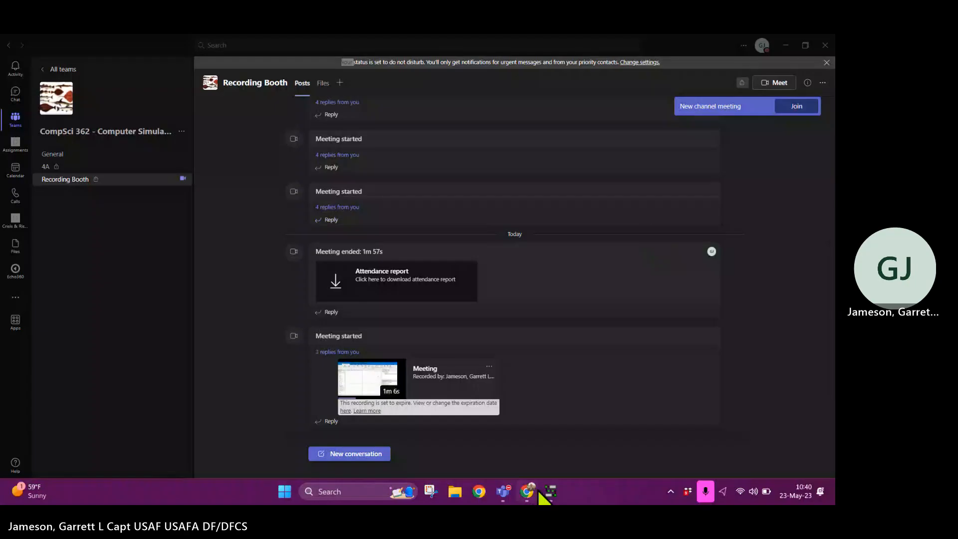
# Switch from Microsoft Teams to the Simio Personal Edition project window via the taskbar
pyautogui.click(549, 491)
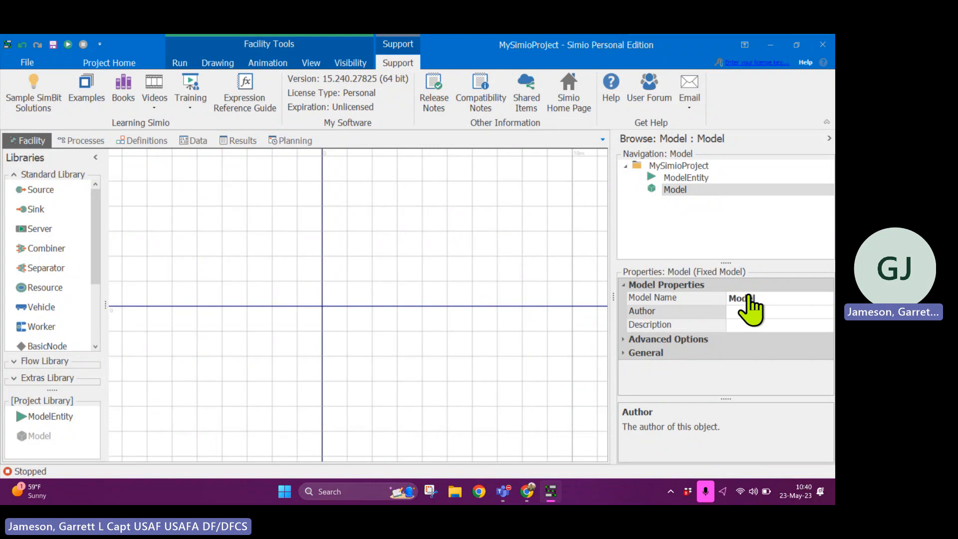
pyautogui.moveTo(352, 302)
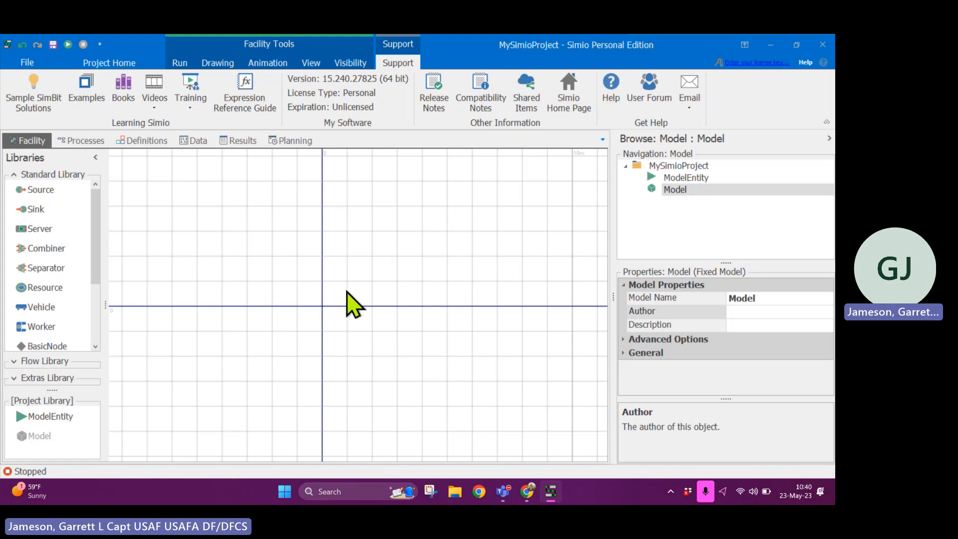
pyautogui.moveTo(501, 134)
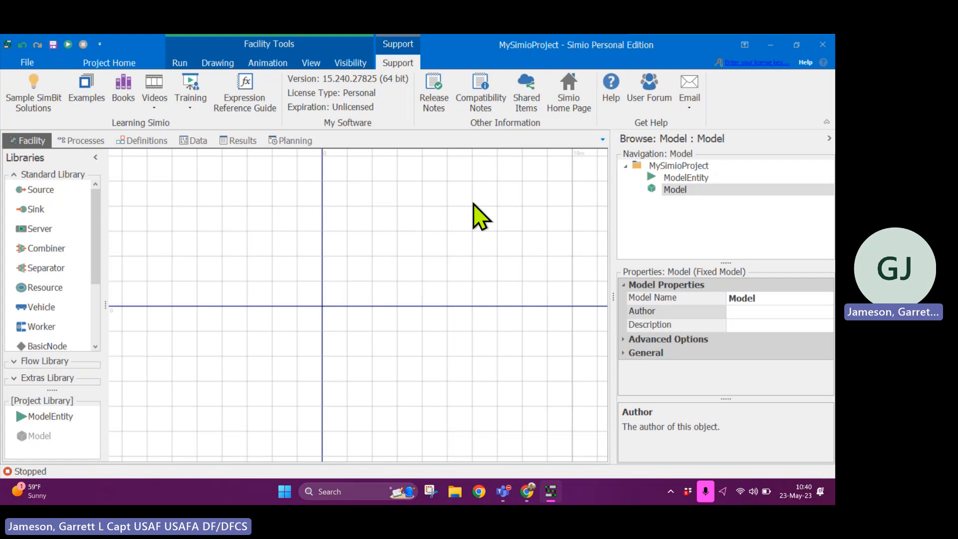
pyautogui.moveTo(326, 305)
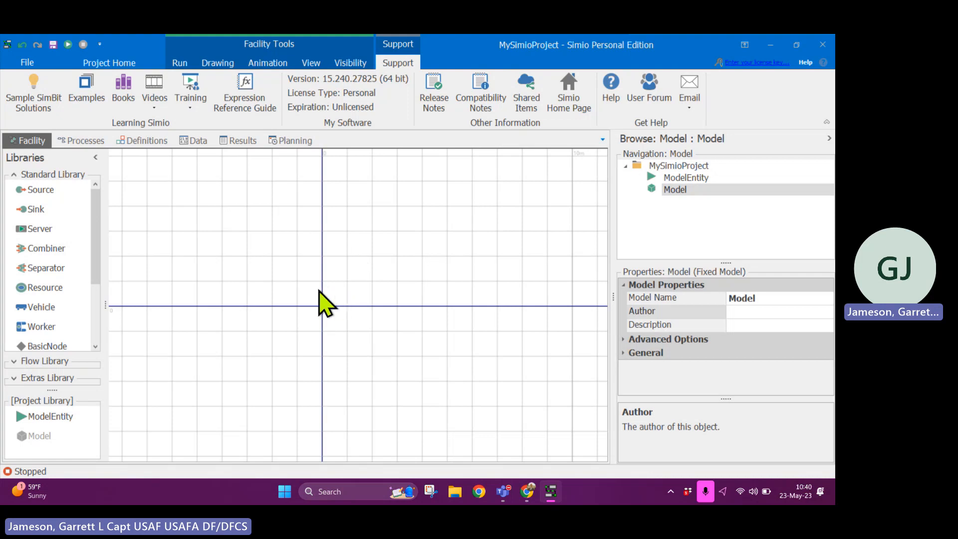
pyautogui.moveTo(318, 300)
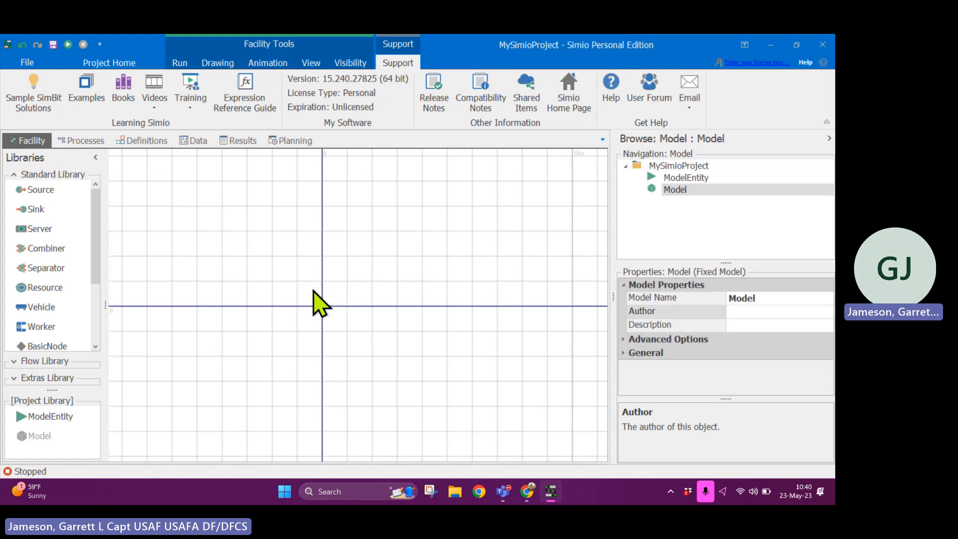
pyautogui.moveTo(349, 300)
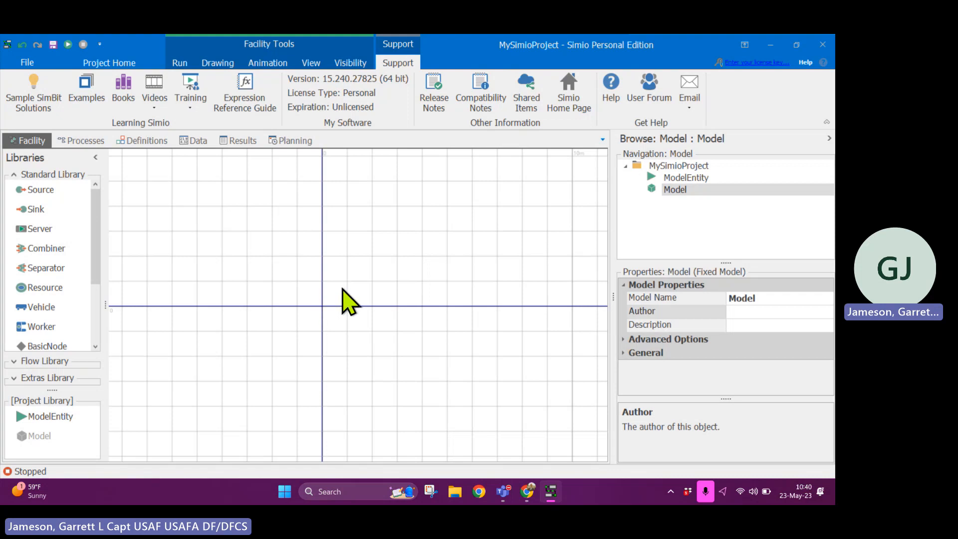
pyautogui.moveTo(681, 223)
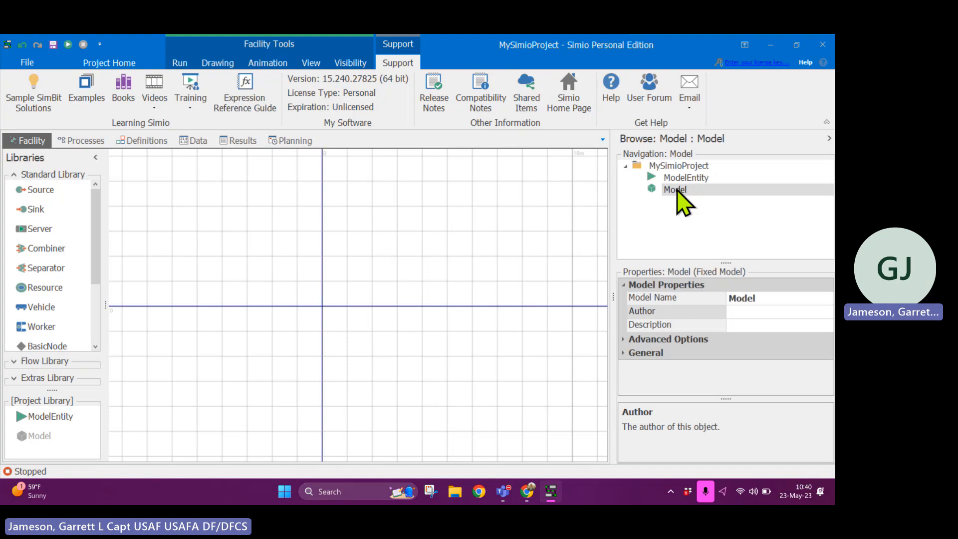
pyautogui.moveTo(675, 201)
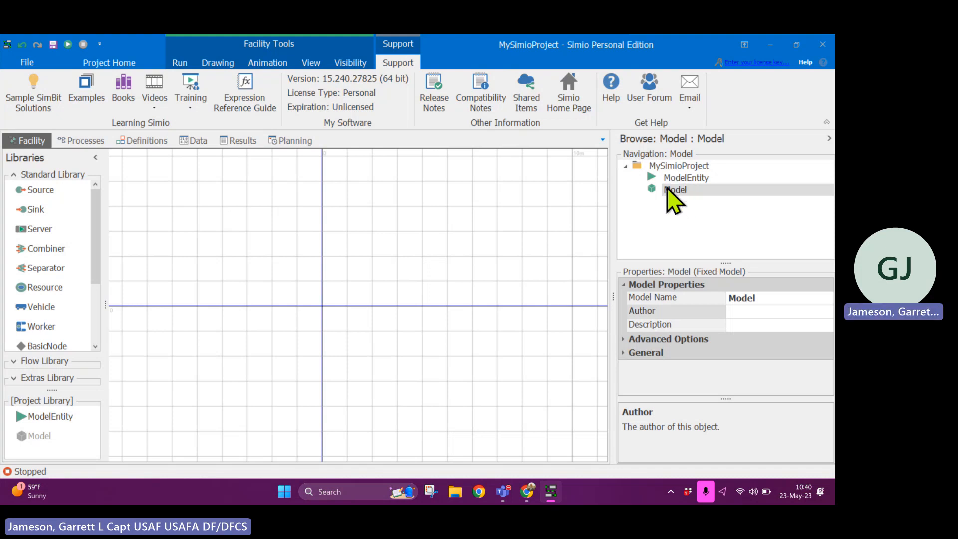
pyautogui.moveTo(674, 202)
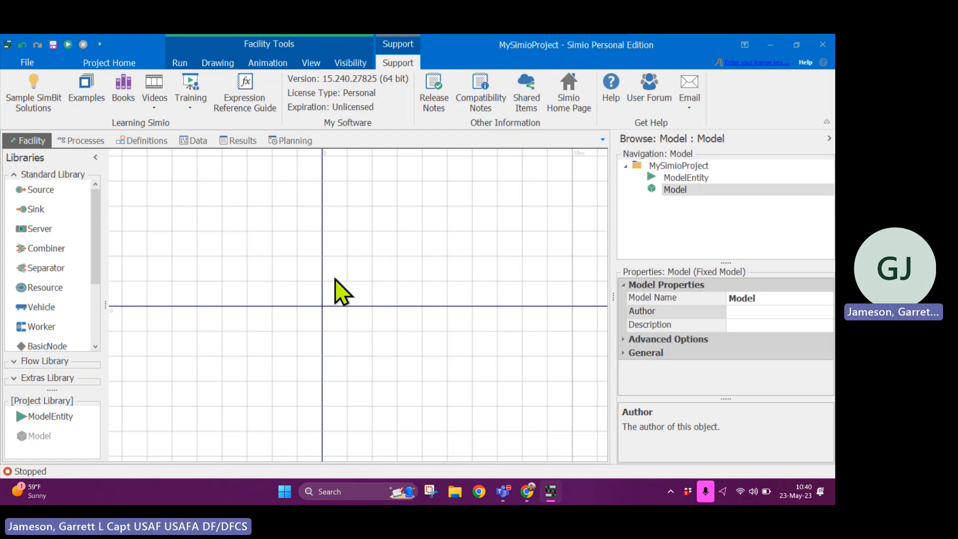
pyautogui.moveTo(270, 232)
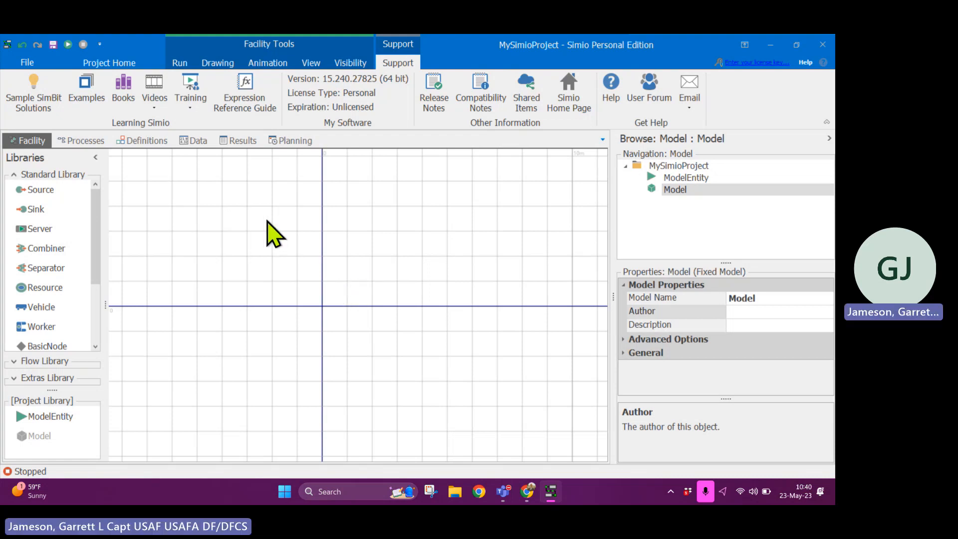
# Show the Project Home ribbon commands instead of the support information
pyautogui.click(109, 62)
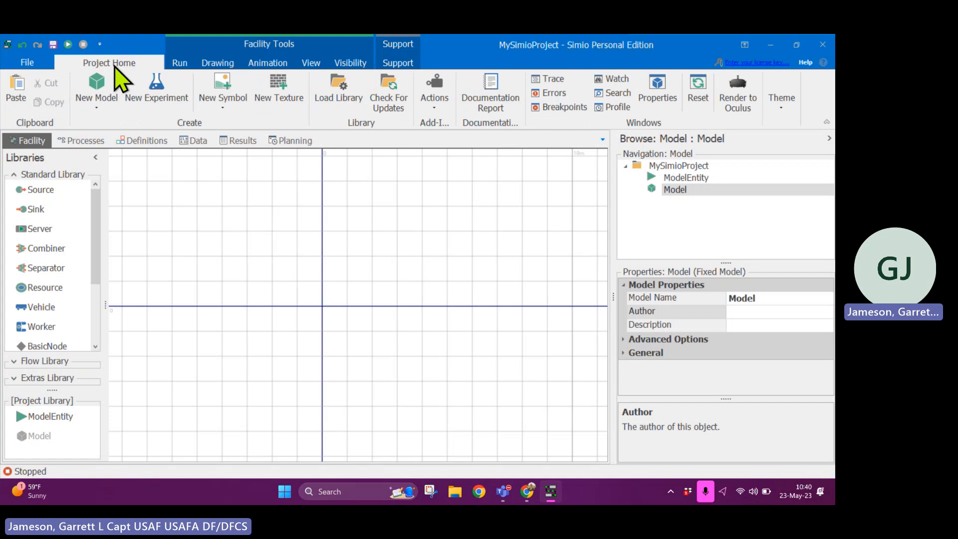
pyautogui.moveTo(351, 272)
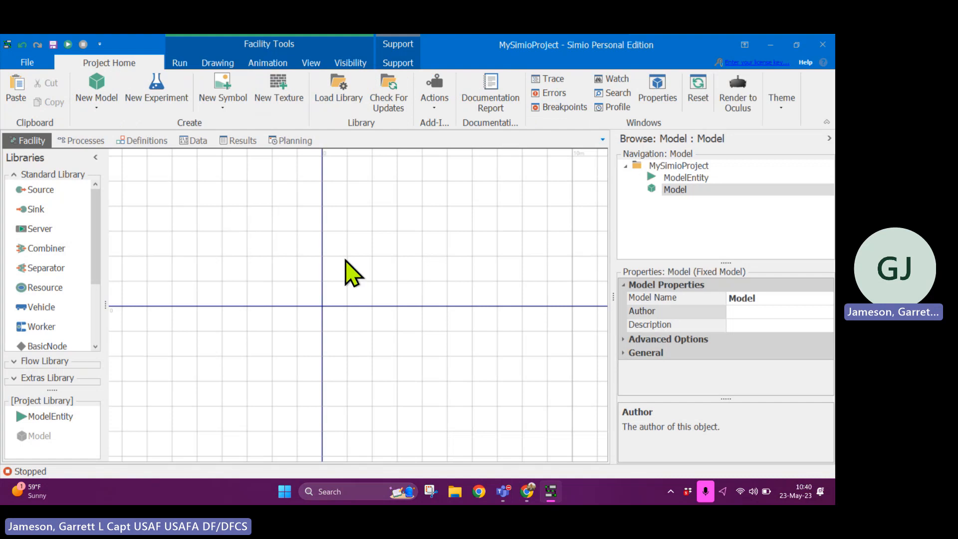
pyautogui.moveTo(458, 269)
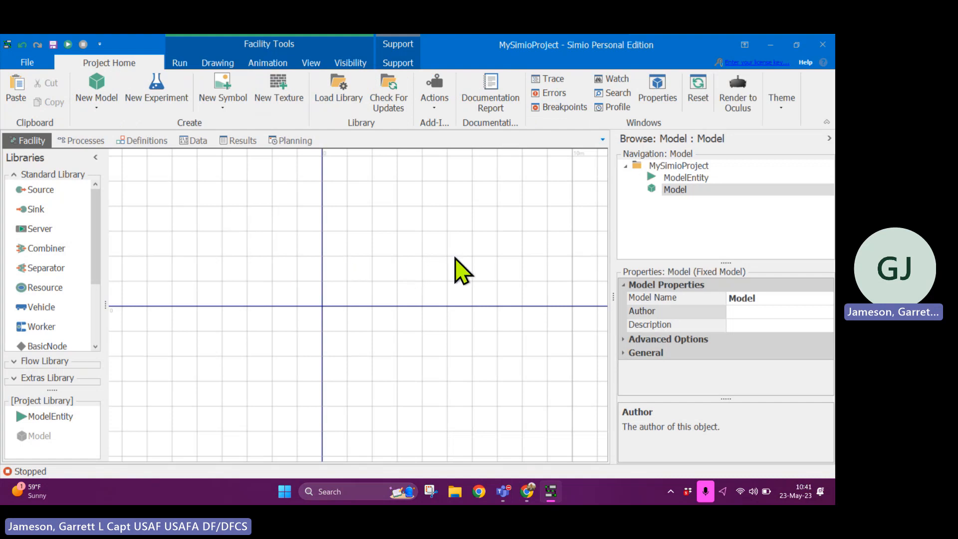
pyautogui.moveTo(757, 62)
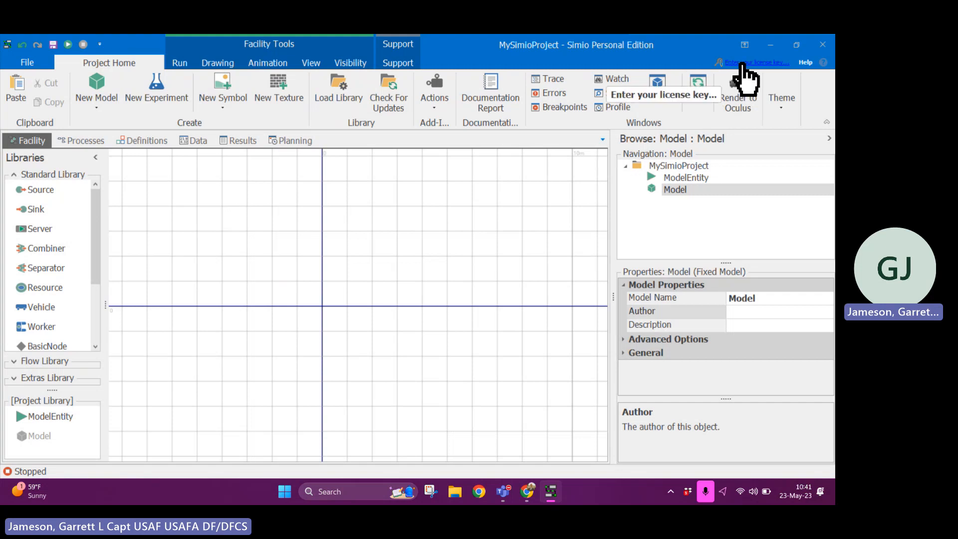
pyautogui.moveTo(645, 85)
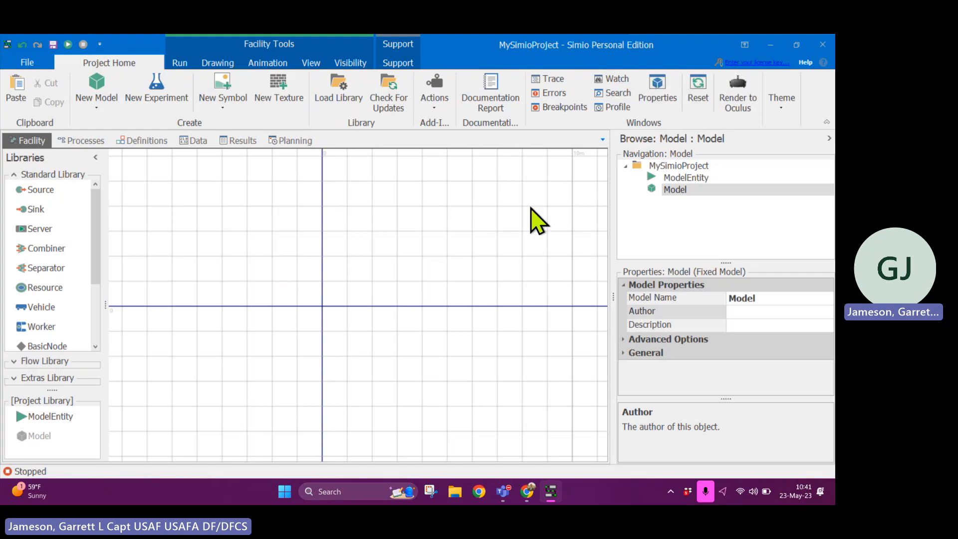
pyautogui.moveTo(61, 89)
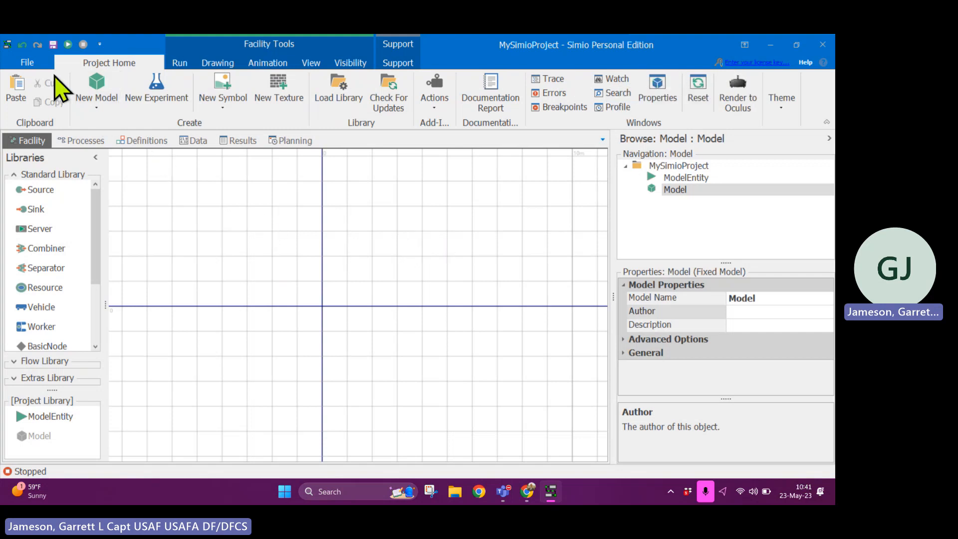
# Open File > Licensing to launch the Manage Simio Licensing wizard
pyautogui.click(27, 62)
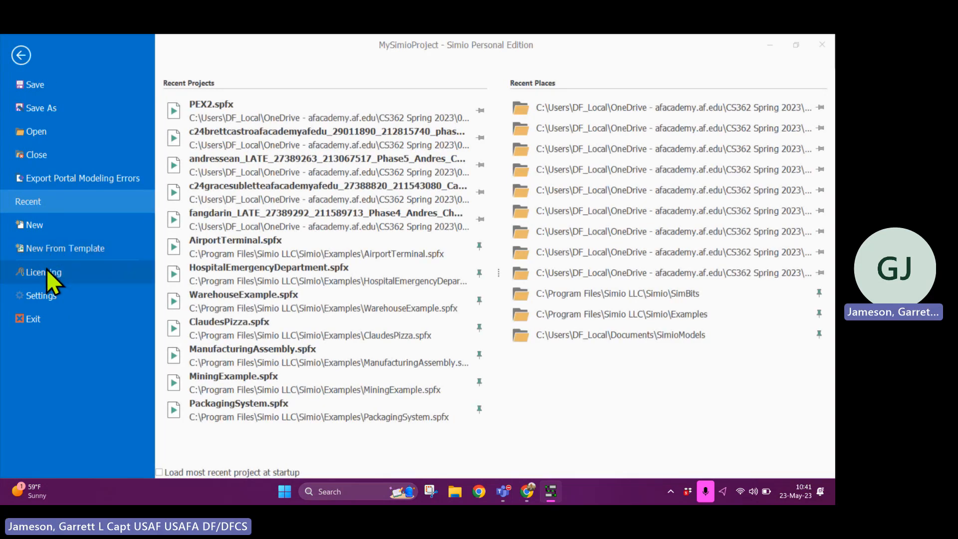
pyautogui.click(42, 272)
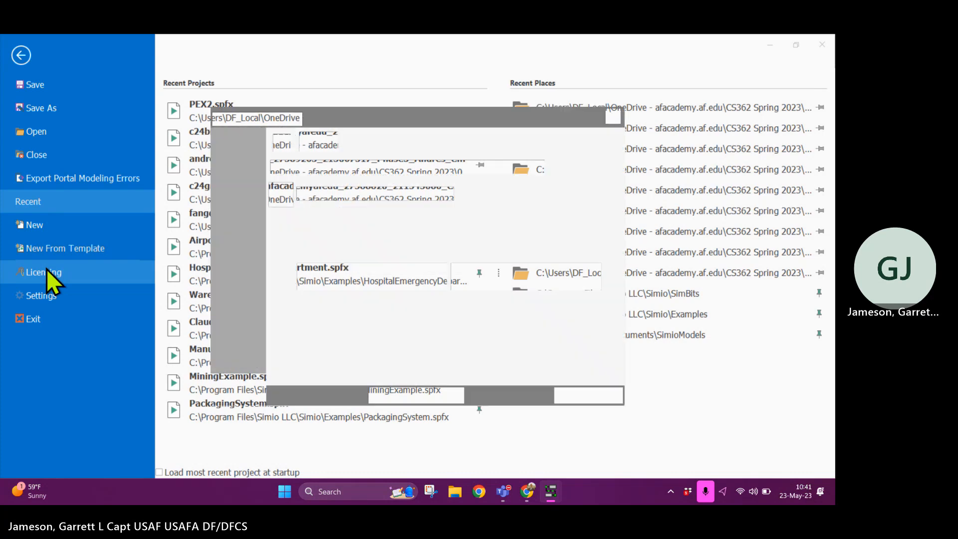
pyautogui.click(43, 272)
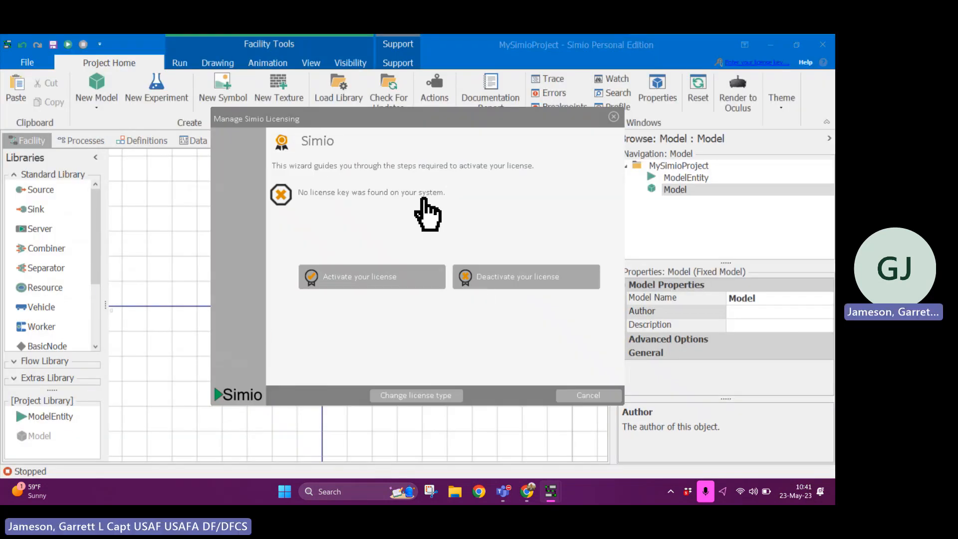
pyautogui.moveTo(352, 235)
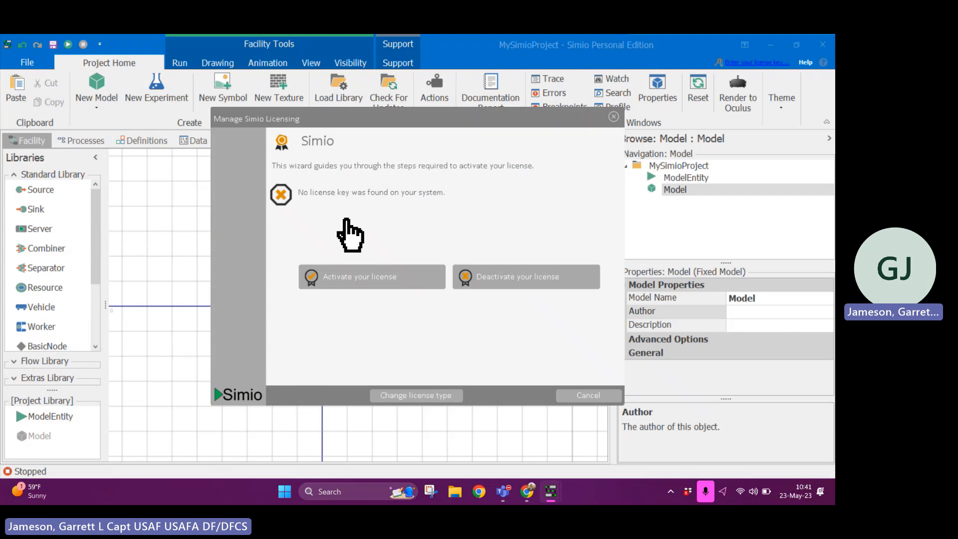
pyautogui.moveTo(372, 276)
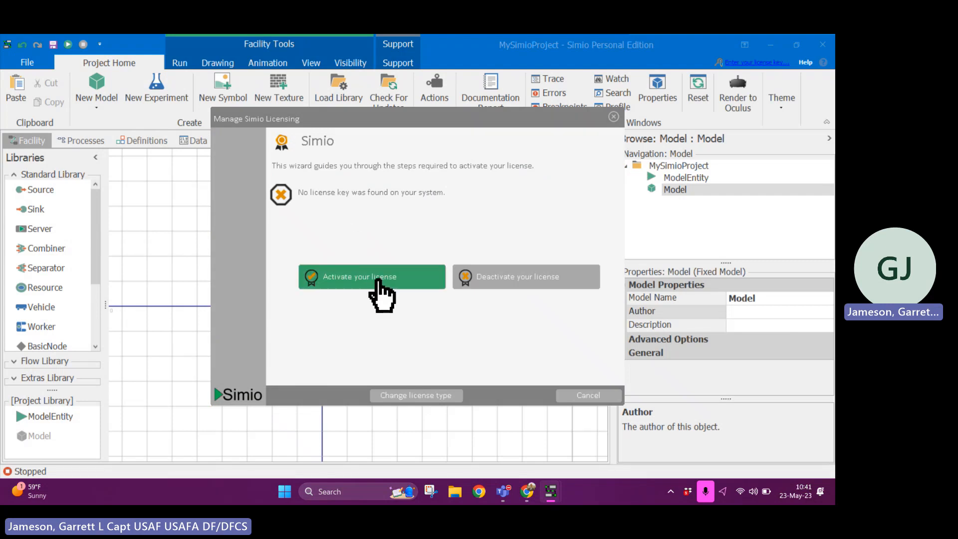
# Choose 'Activate your license' to reach the online/offline Activation Method page
pyautogui.click(371, 276)
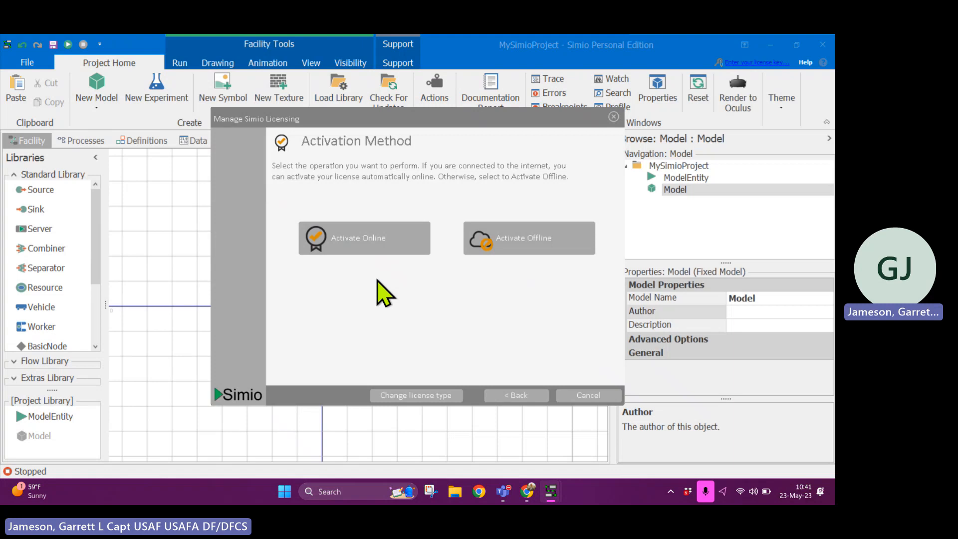
pyautogui.moveTo(380, 283)
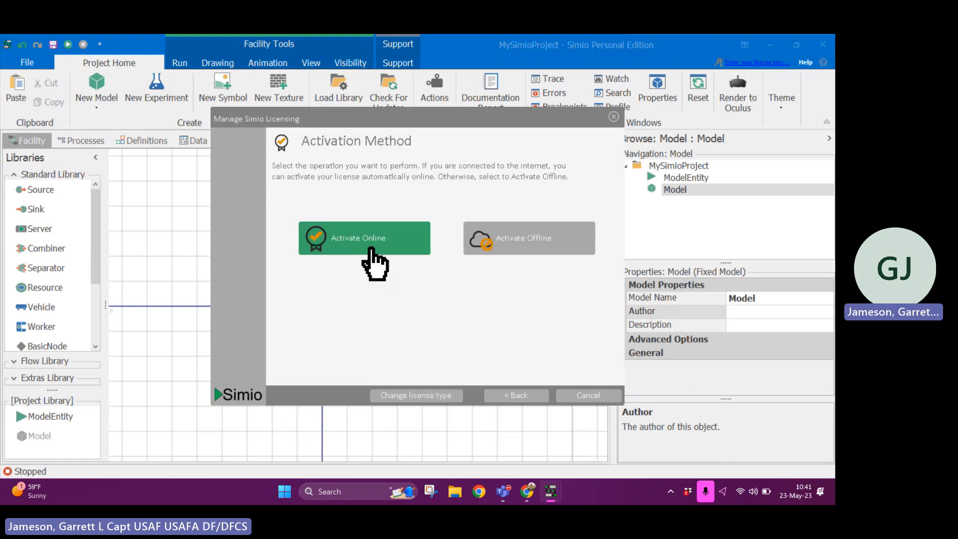
# Pick Activate Online and place the cursor in the empty Activation Key field
pyautogui.click(365, 237)
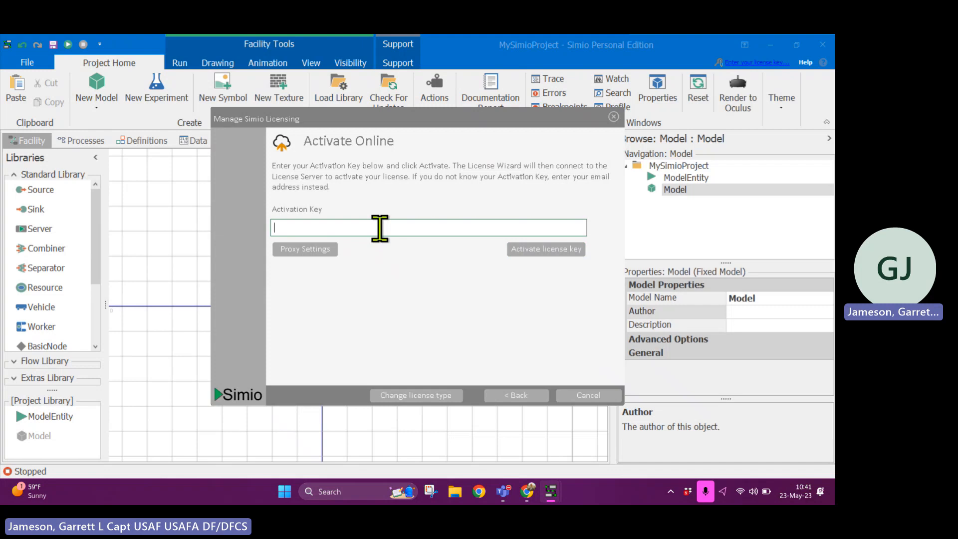
pyautogui.moveTo(390, 250)
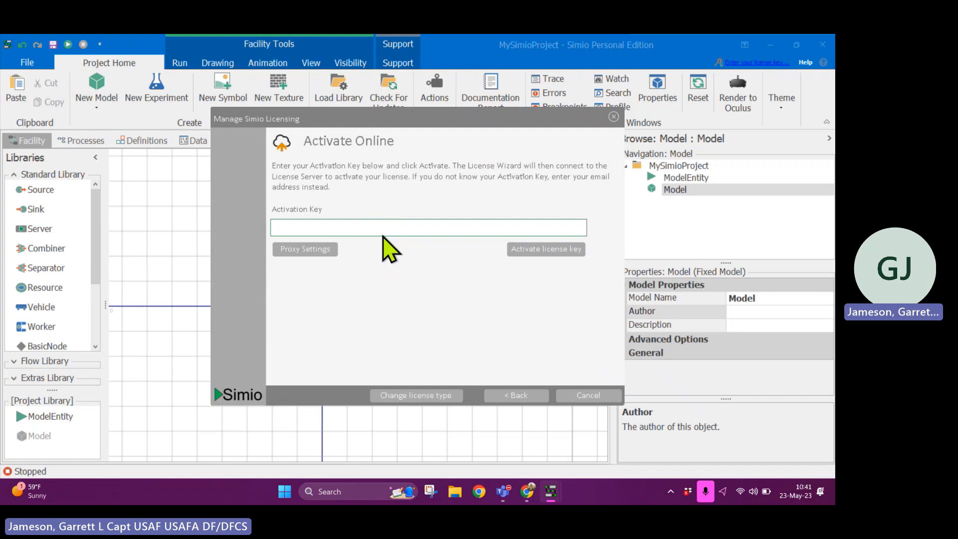
pyautogui.click(428, 227)
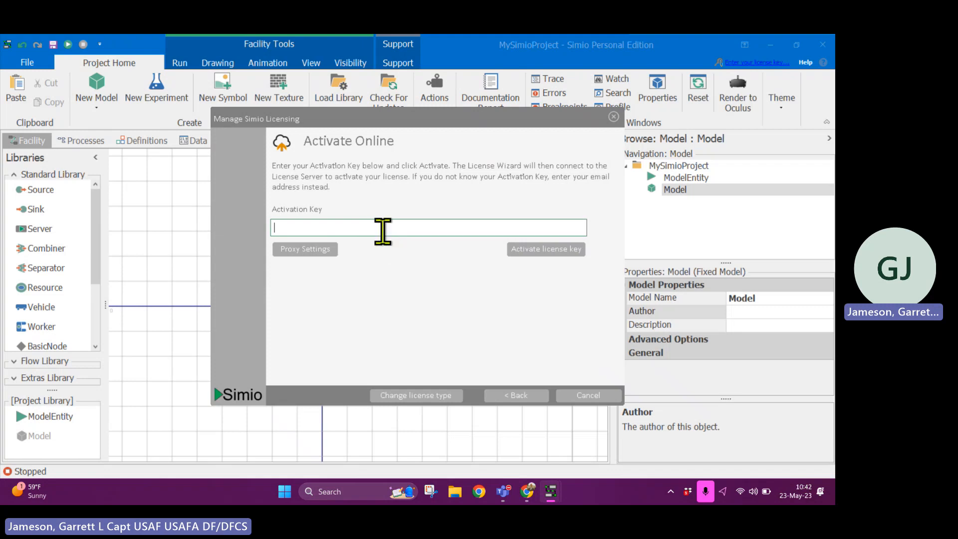